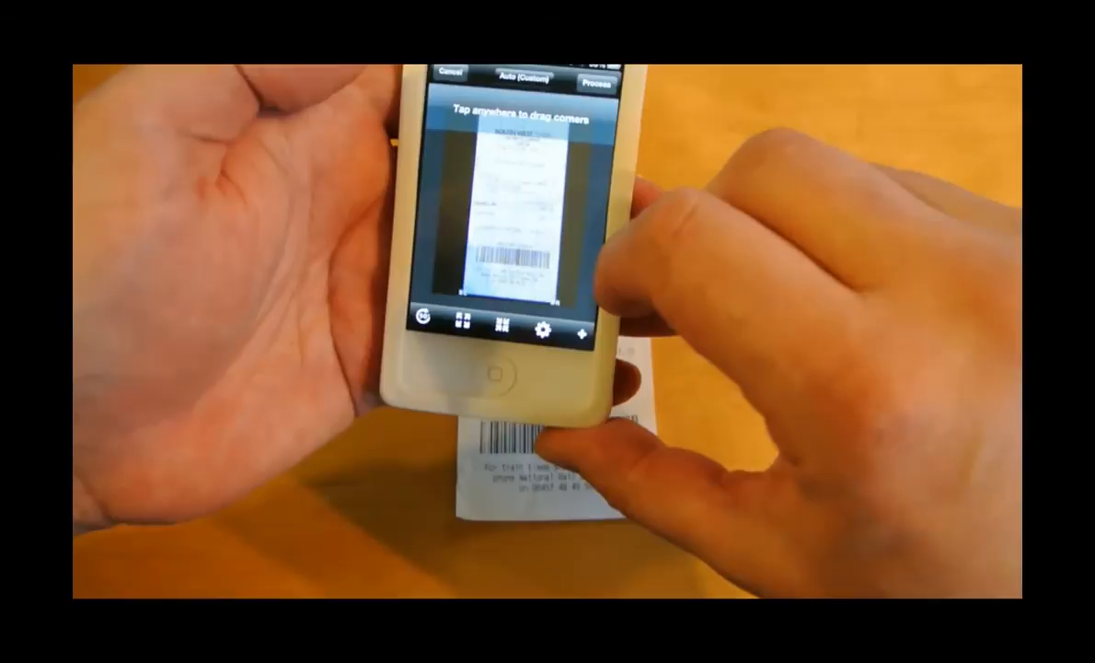
- Crop the scanned train ticket receipt to its edges in the scanner app
{"action": "left_click", "coordinate": [597, 85]}
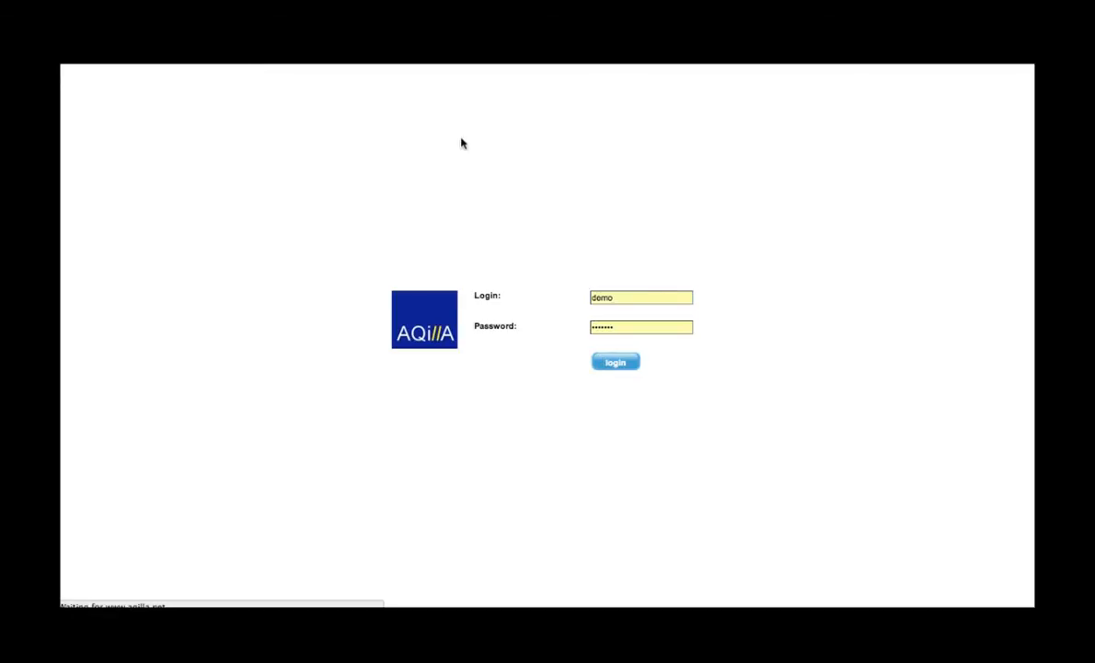
{"action": "left_click", "coordinate": [614, 360]}
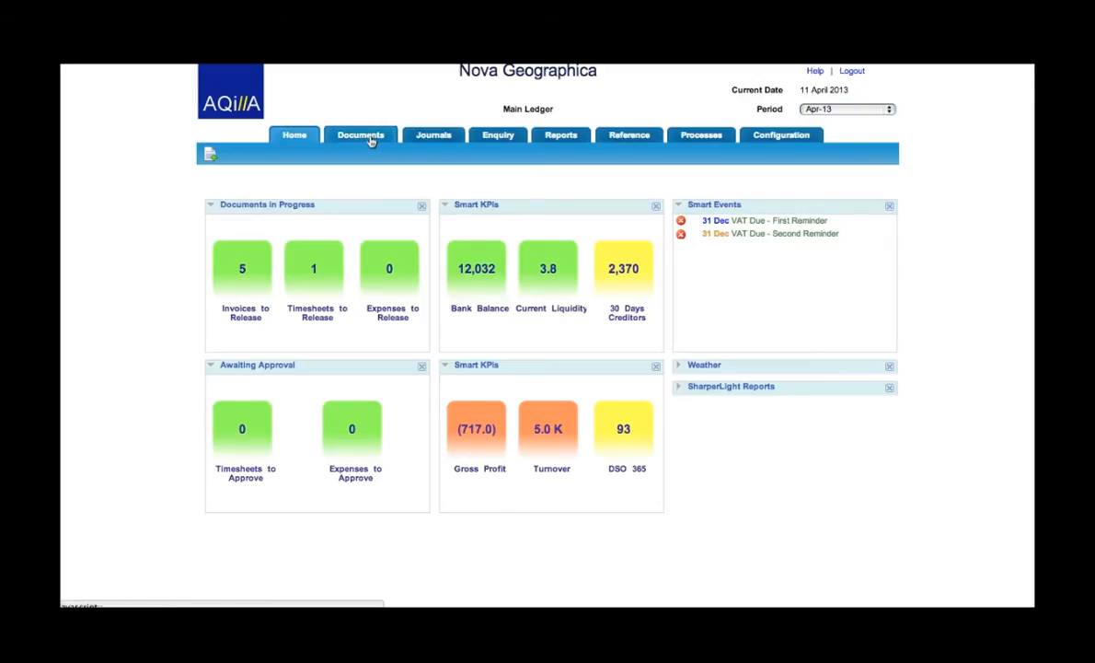
{"action": "left_click", "coordinate": [361, 134]}
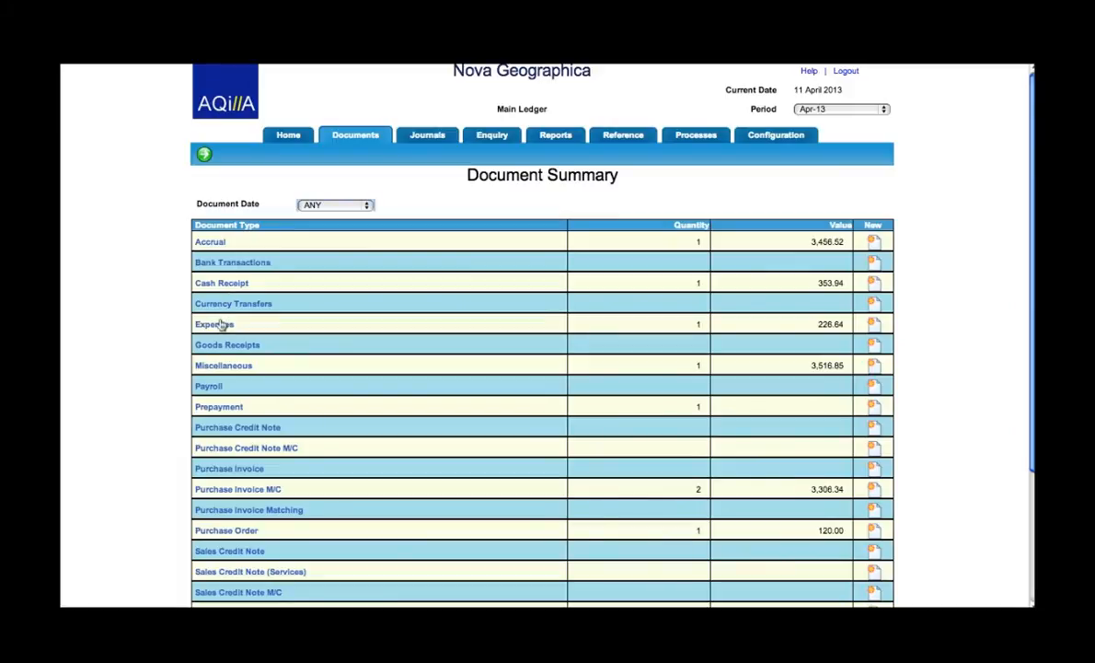
{"action": "left_click", "coordinate": [214, 324]}
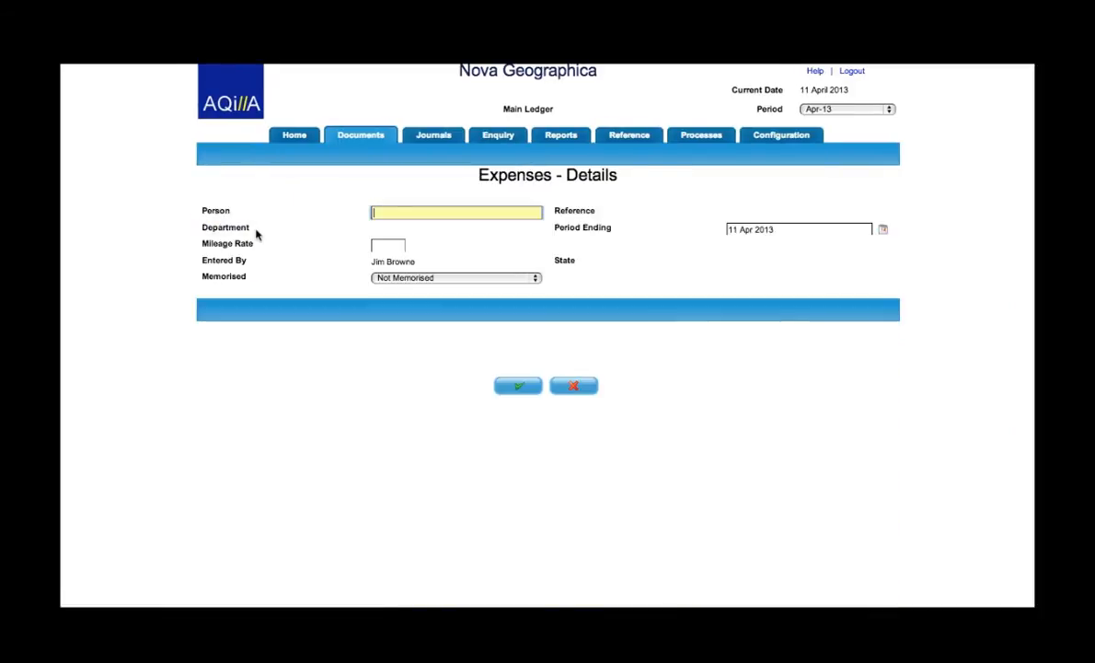
{"action": "type", "text": "jim"}
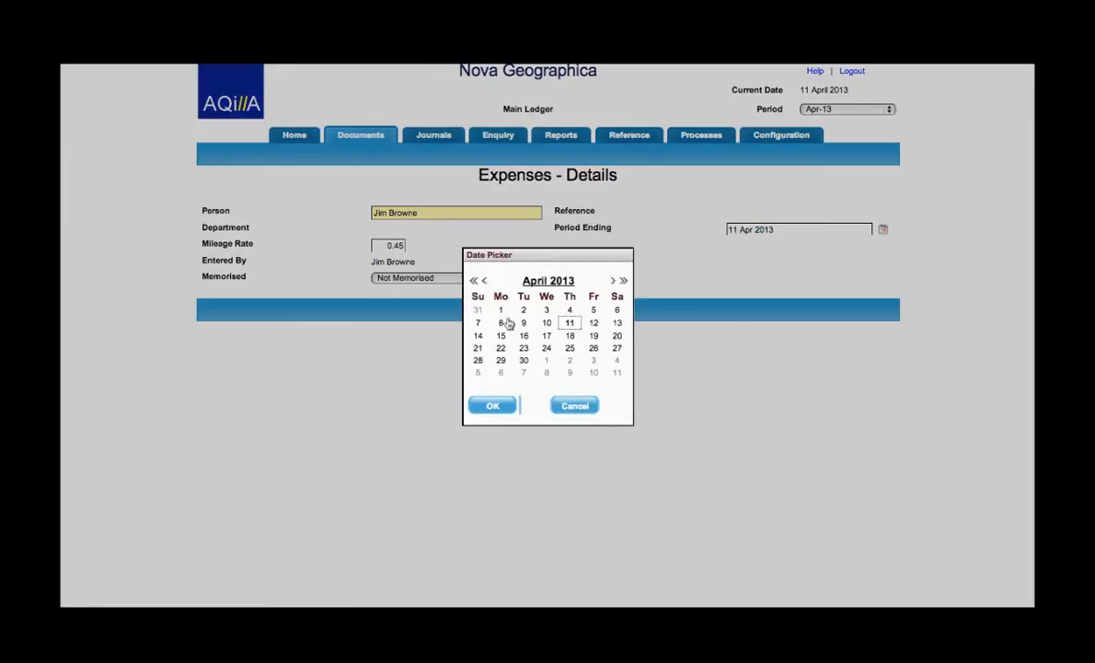
{"action": "mouse_move", "coordinate": [523, 359]}
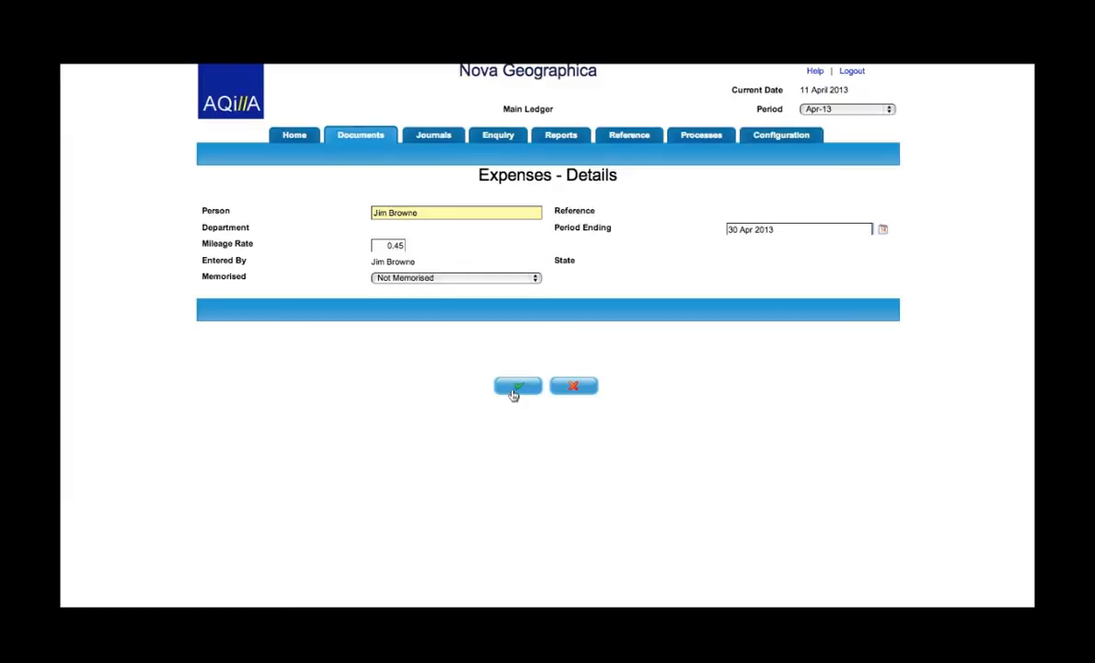
- Save the header and set the expense line date to 26 Mar 2013
{"action": "left_click", "coordinate": [517, 386]}
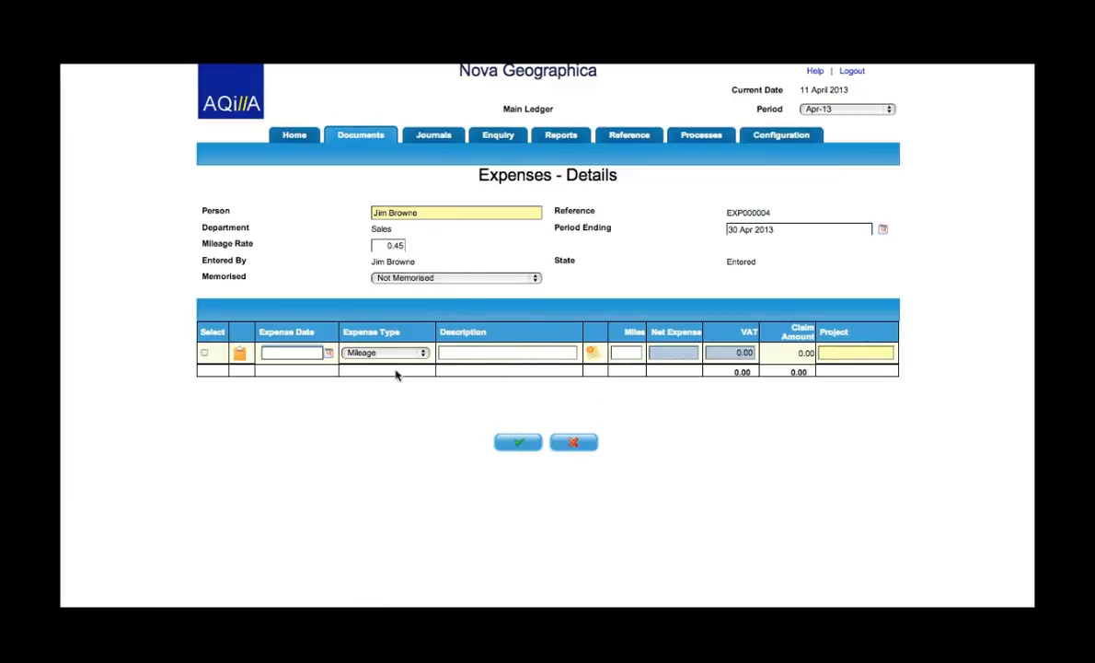
{"action": "left_click", "coordinate": [328, 353]}
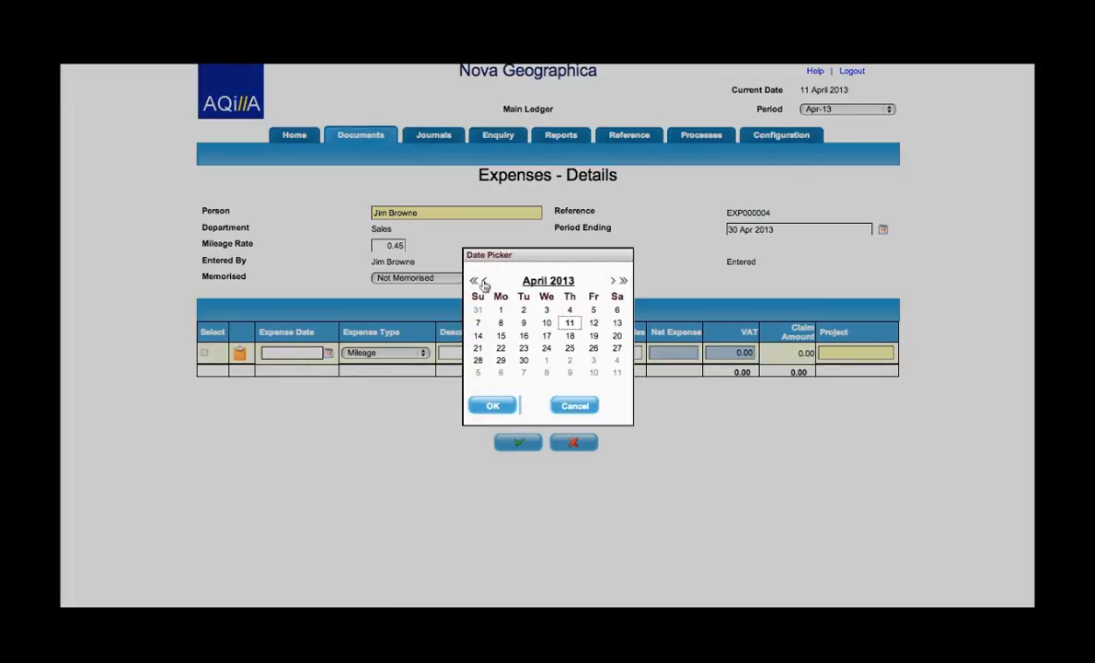
{"action": "left_click", "coordinate": [482, 280]}
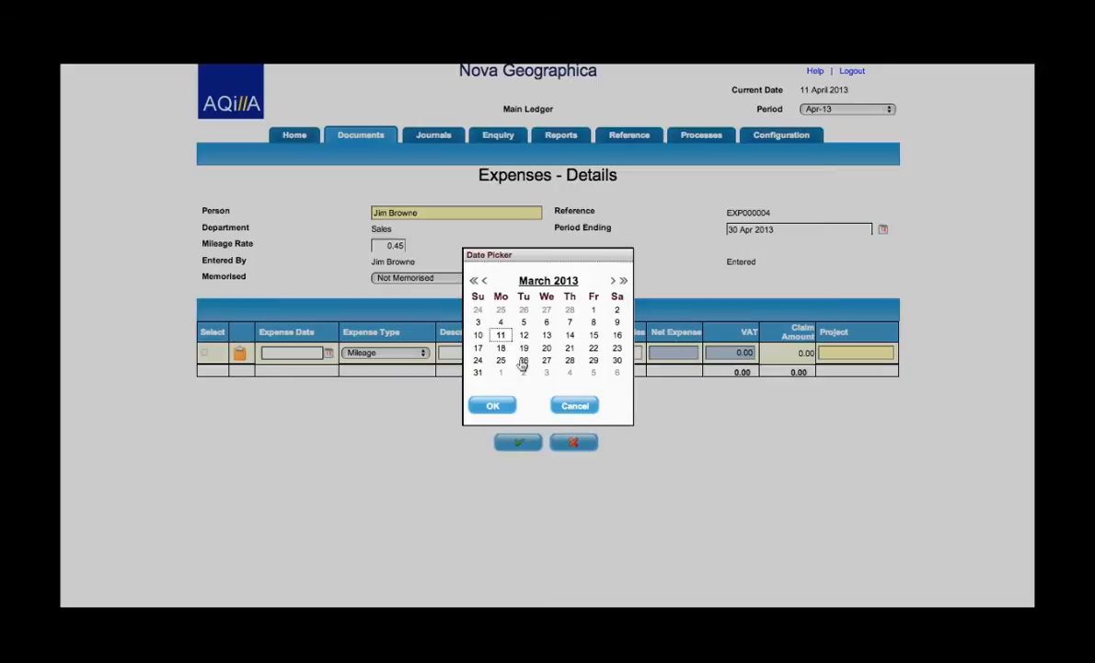
{"action": "left_click", "coordinate": [523, 359]}
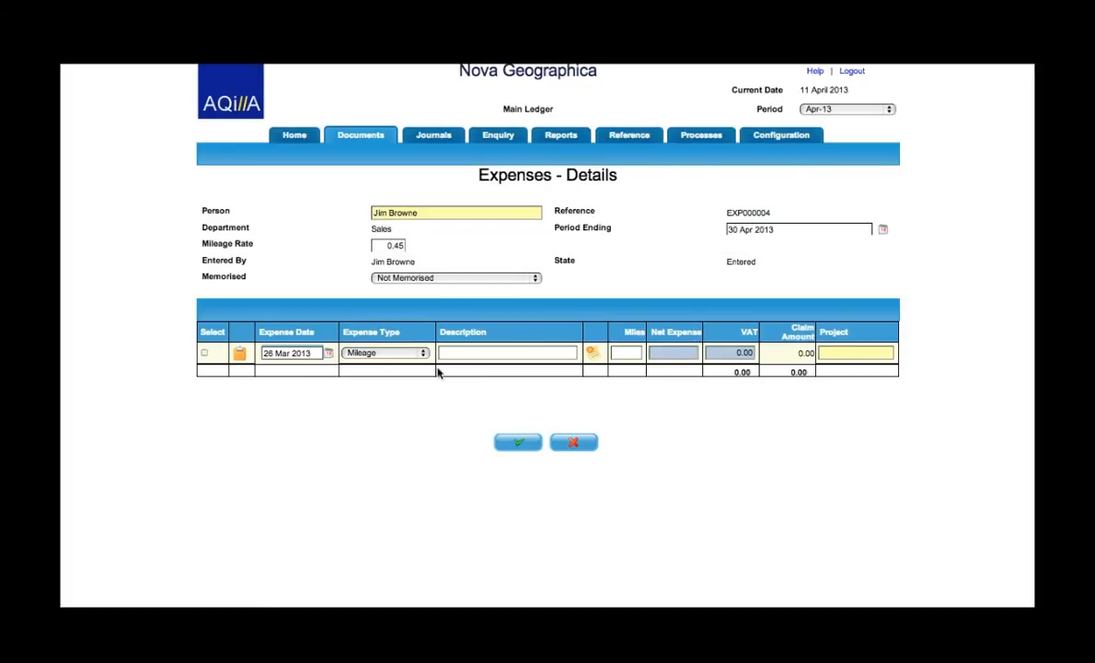
- Complete the line as Travel, 'Train Ticket', amount 37.10, and save it
{"action": "left_click", "coordinate": [383, 354]}
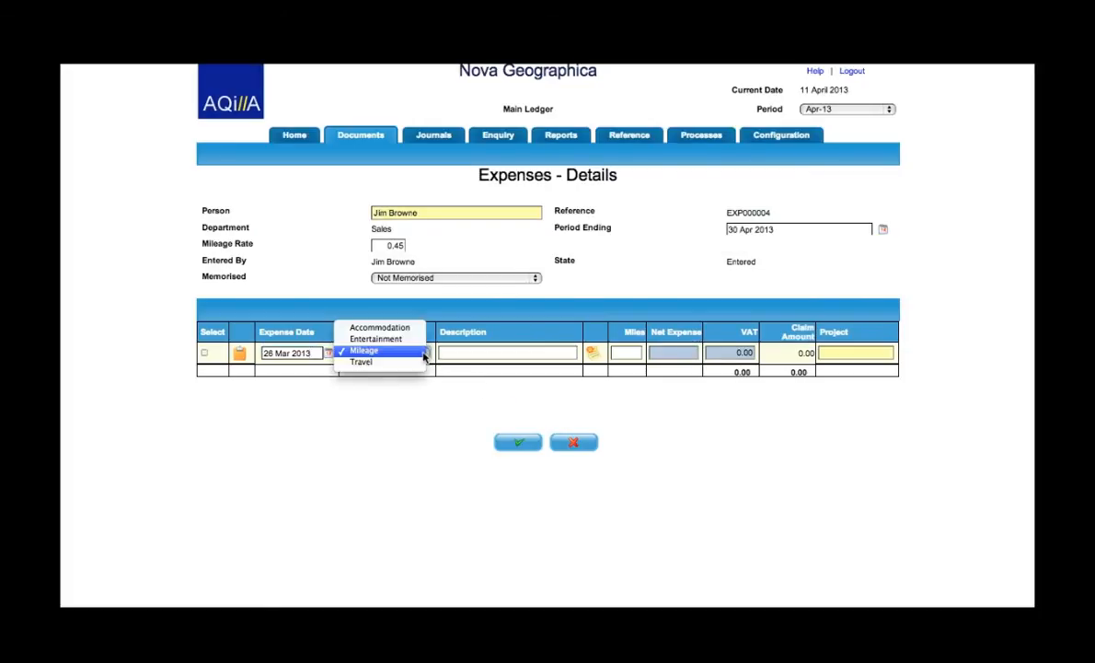
{"action": "left_click", "coordinate": [360, 361]}
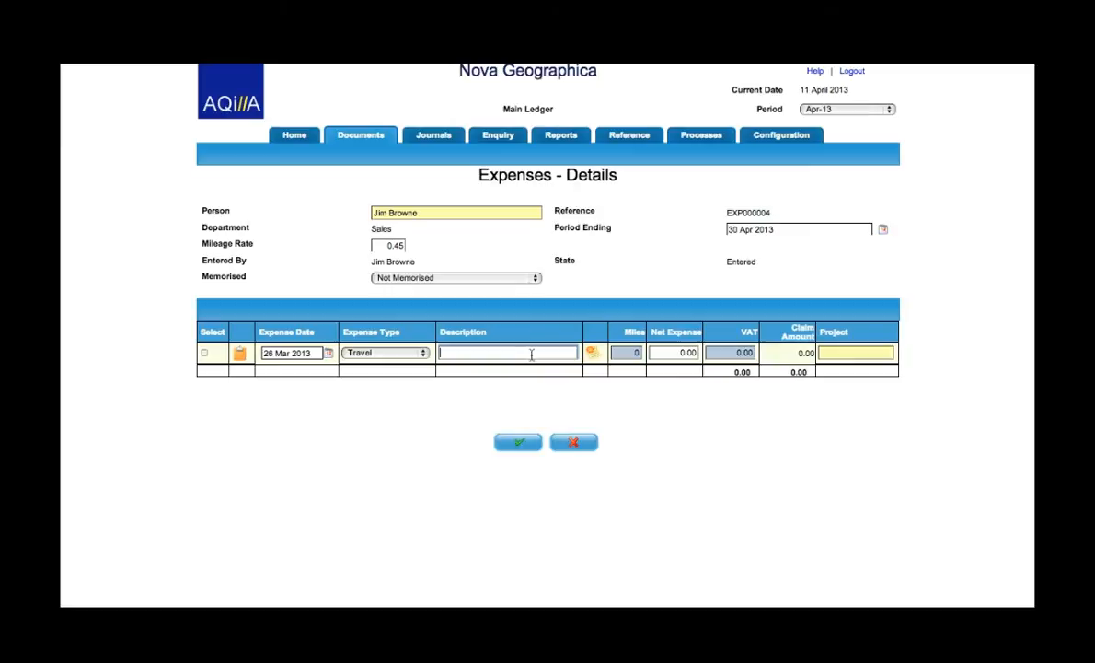
{"action": "type", "text": "Trai"}
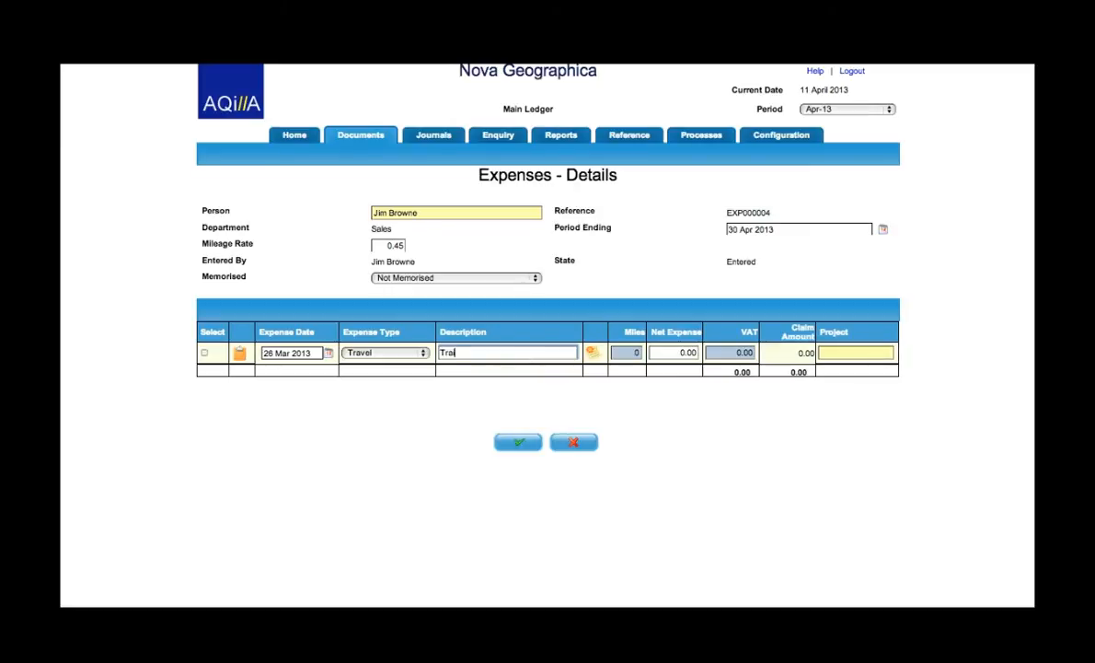
{"action": "type", "text": "Train Ticket"}
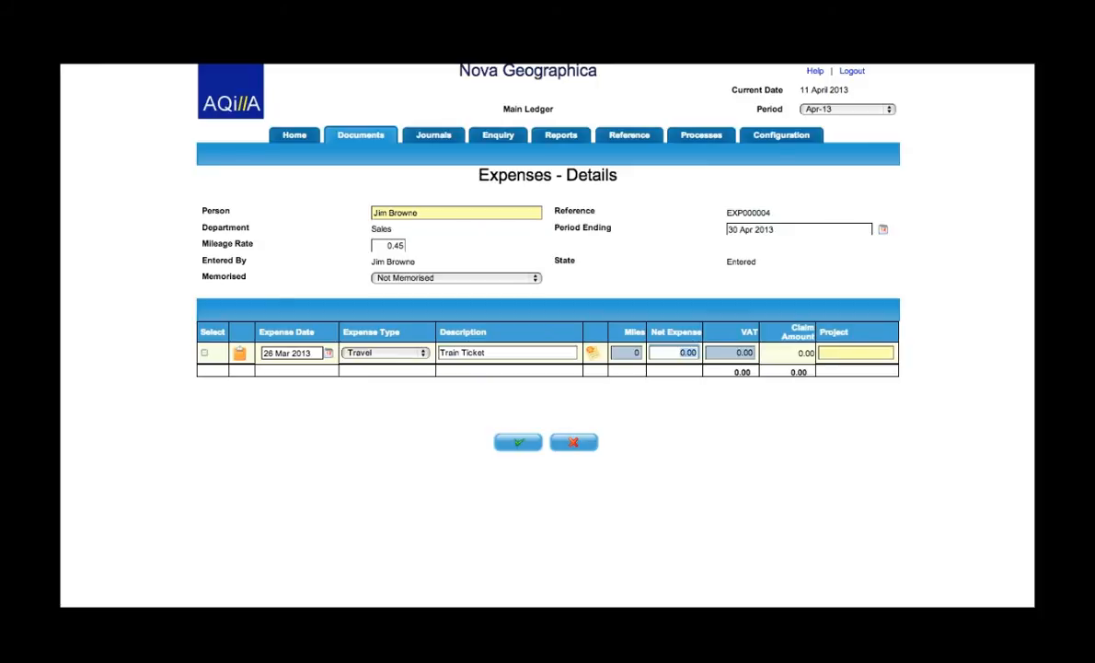
{"action": "type", "text": "37.10"}
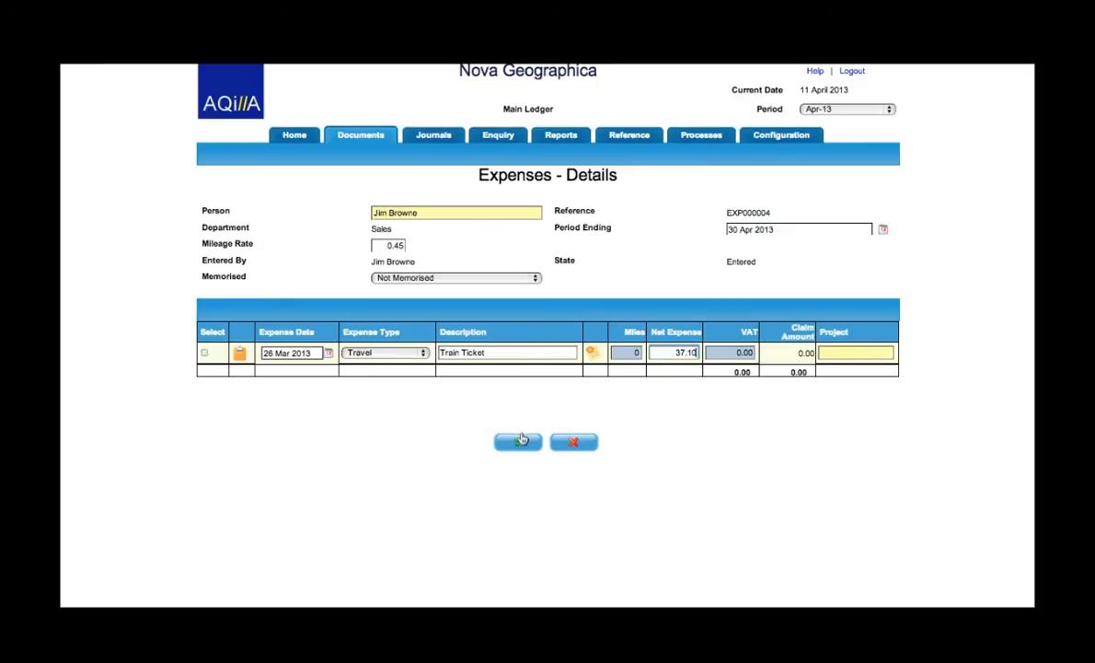
{"action": "left_click", "coordinate": [517, 441]}
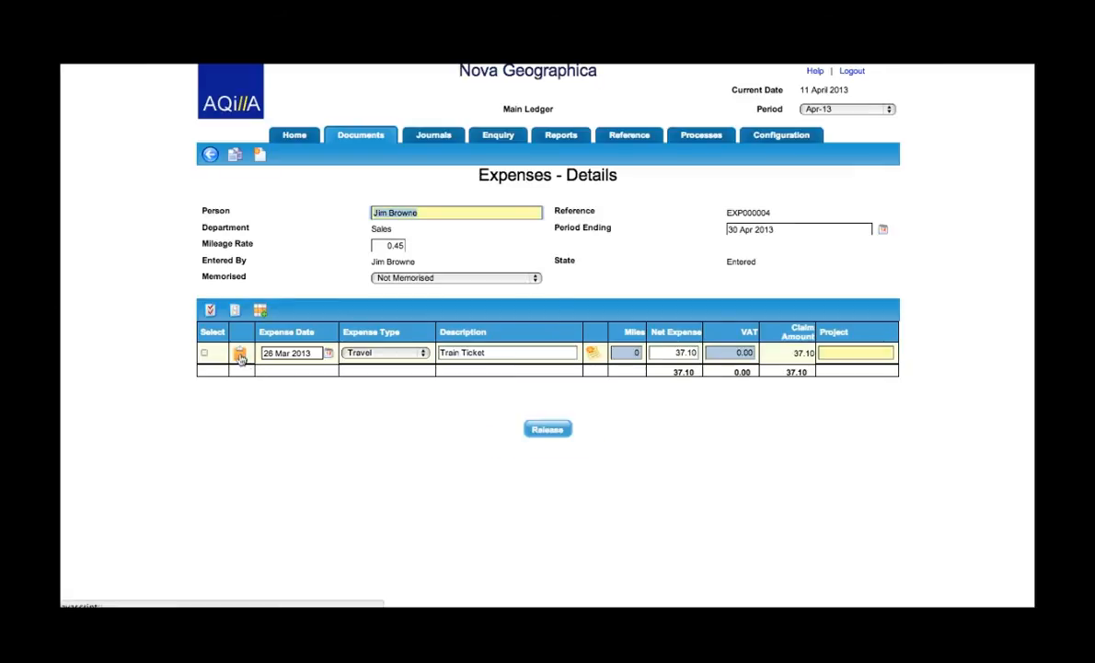
{"action": "mouse_move", "coordinate": [239, 354]}
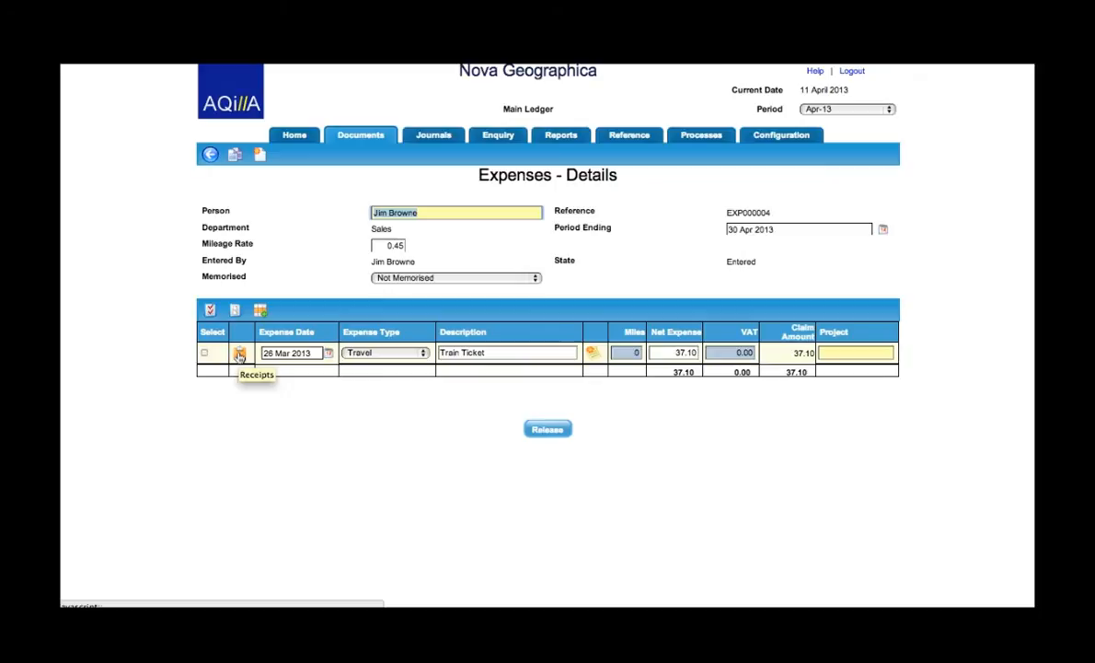
- Upload the scanned receipt PDF from Dropbox to the Train Ticket line and save it
{"action": "left_click", "coordinate": [239, 353]}
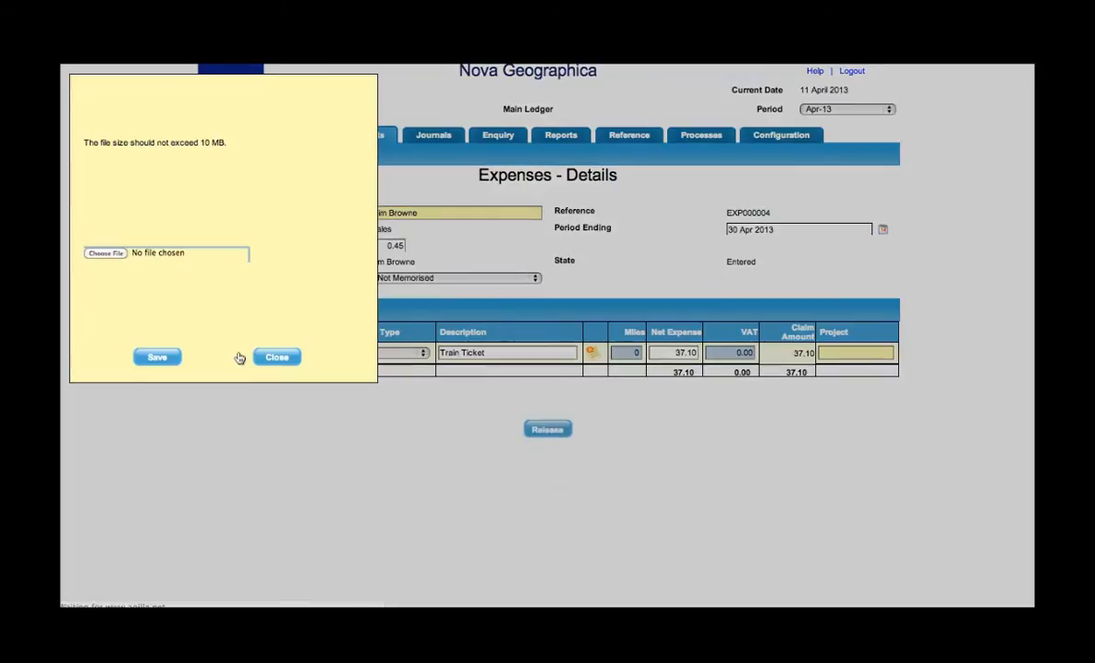
{"action": "left_click", "coordinate": [103, 252]}
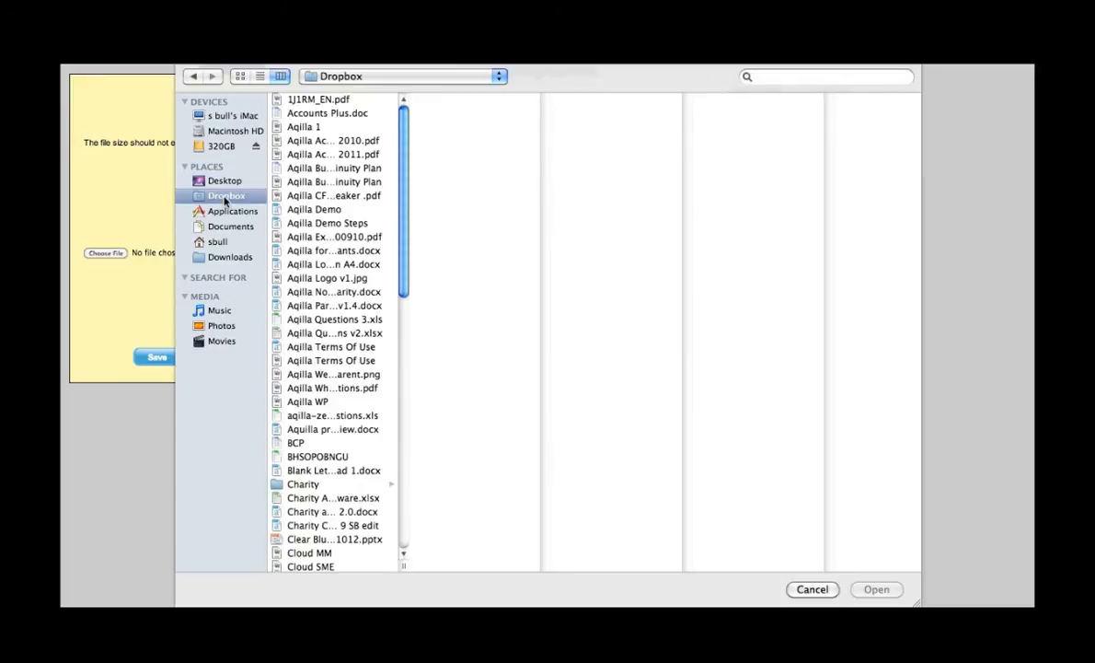
{"action": "scroll", "scroll_direction": "down", "scroll_amount": 3}
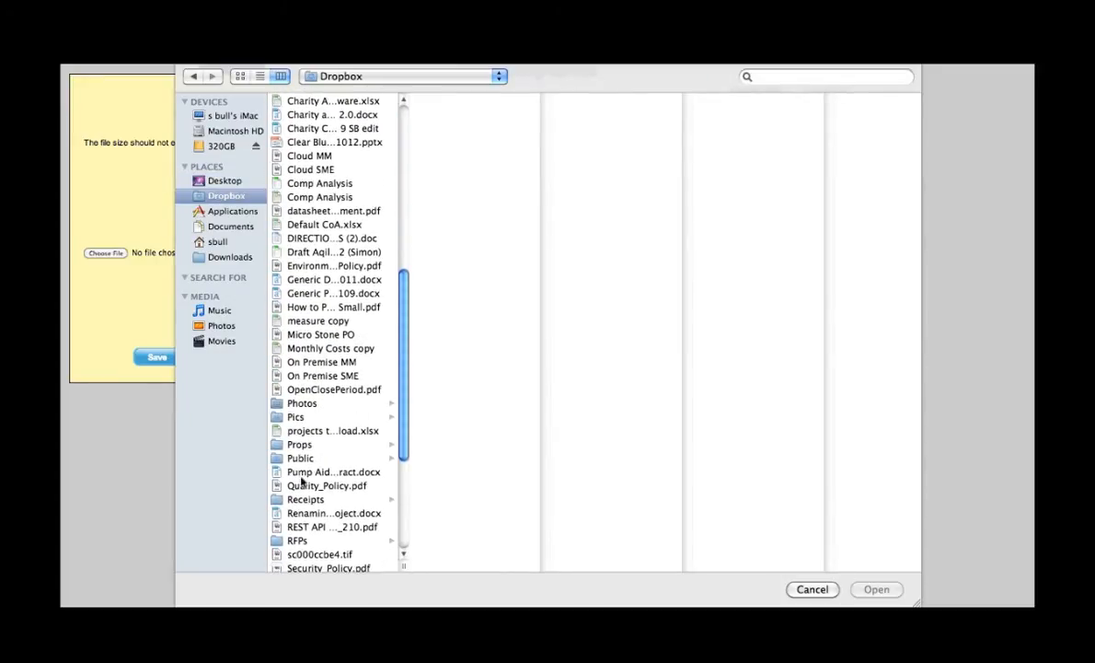
{"action": "left_click", "coordinate": [305, 499]}
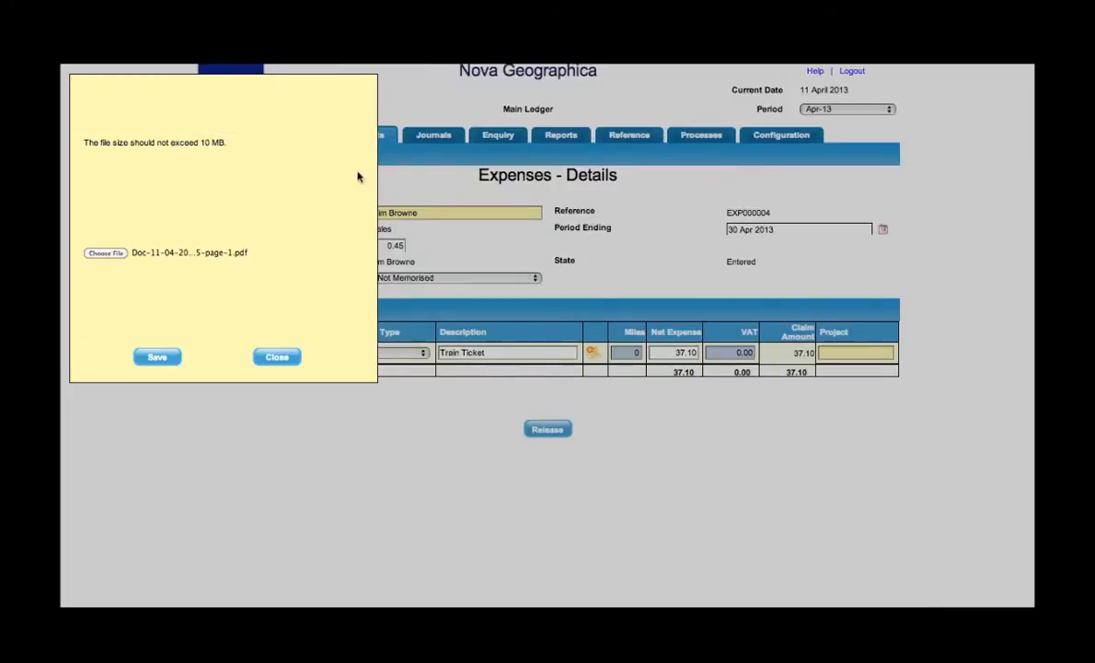
{"action": "left_click", "coordinate": [157, 357]}
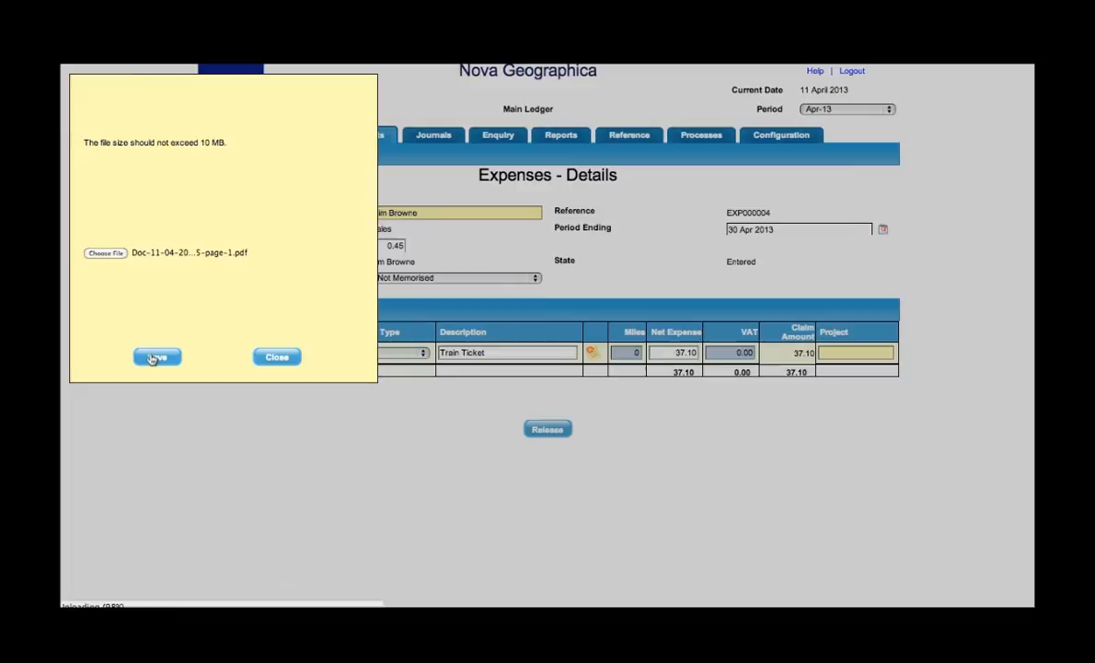
{"action": "left_click", "coordinate": [157, 357]}
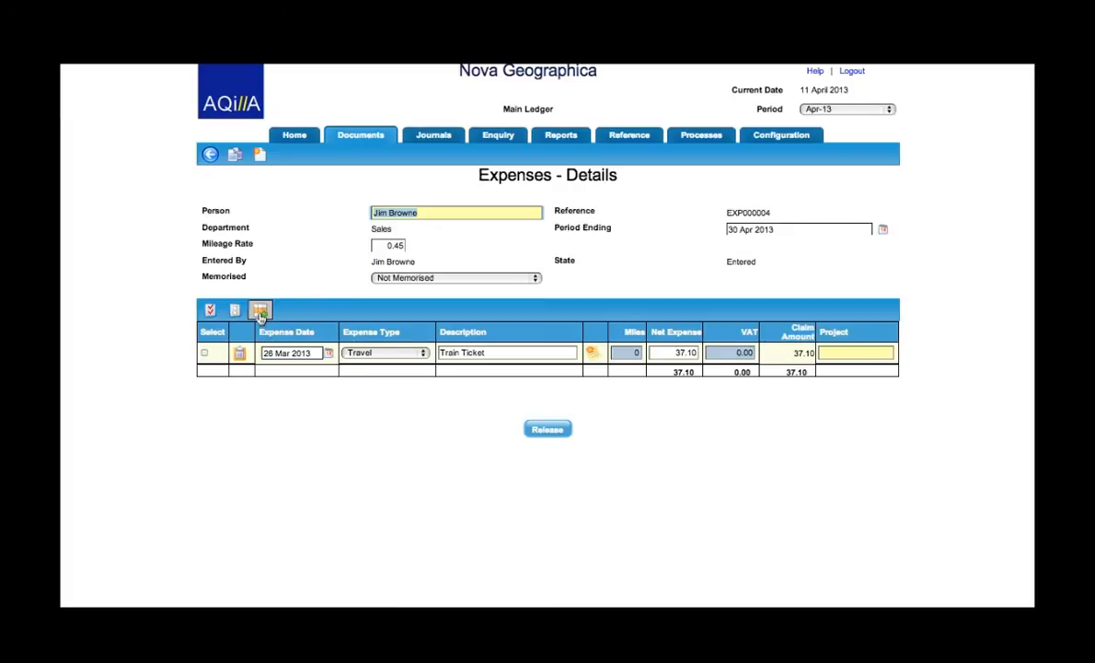
{"action": "mouse_move", "coordinate": [261, 310]}
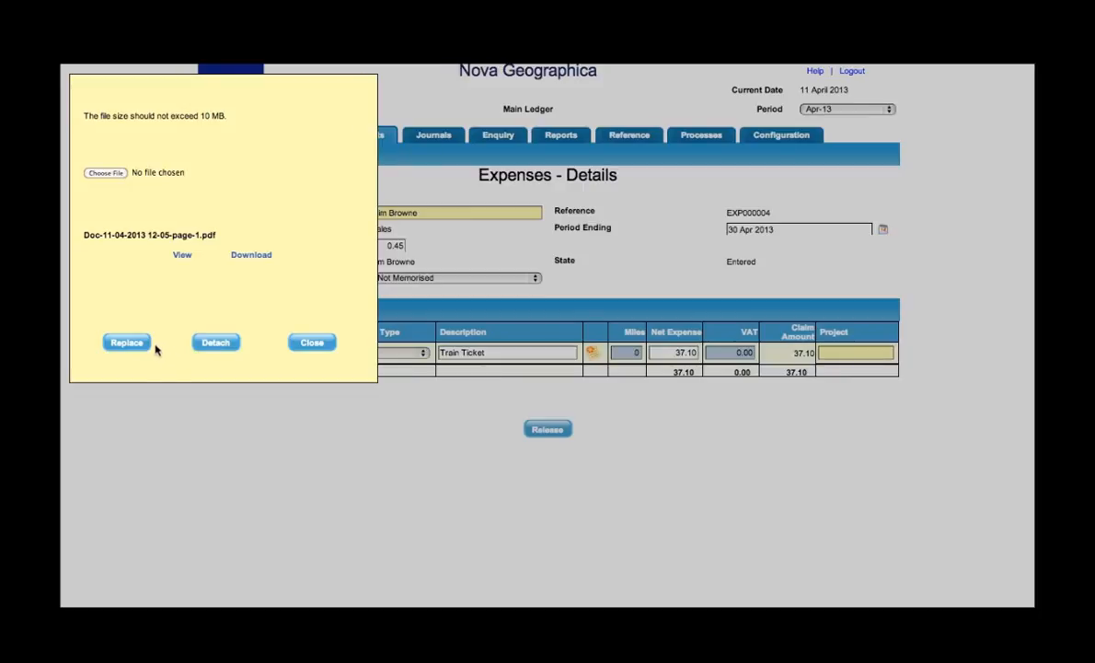
{"action": "left_click", "coordinate": [313, 340]}
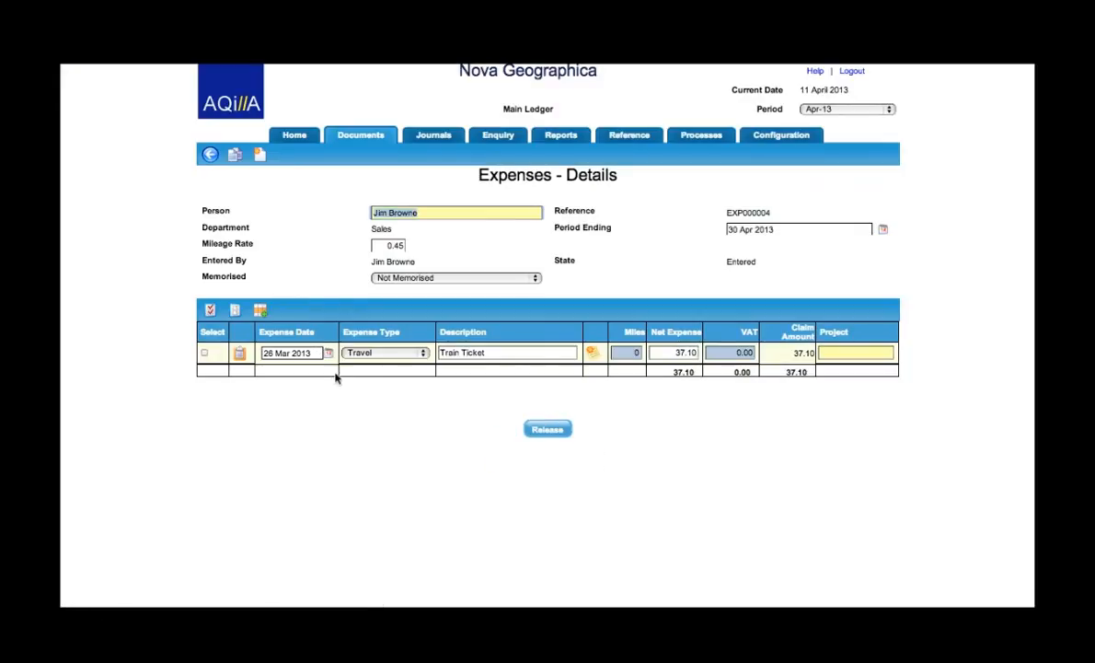
- Release the expense document so it shows state Released awaiting approval
{"action": "left_click", "coordinate": [547, 429]}
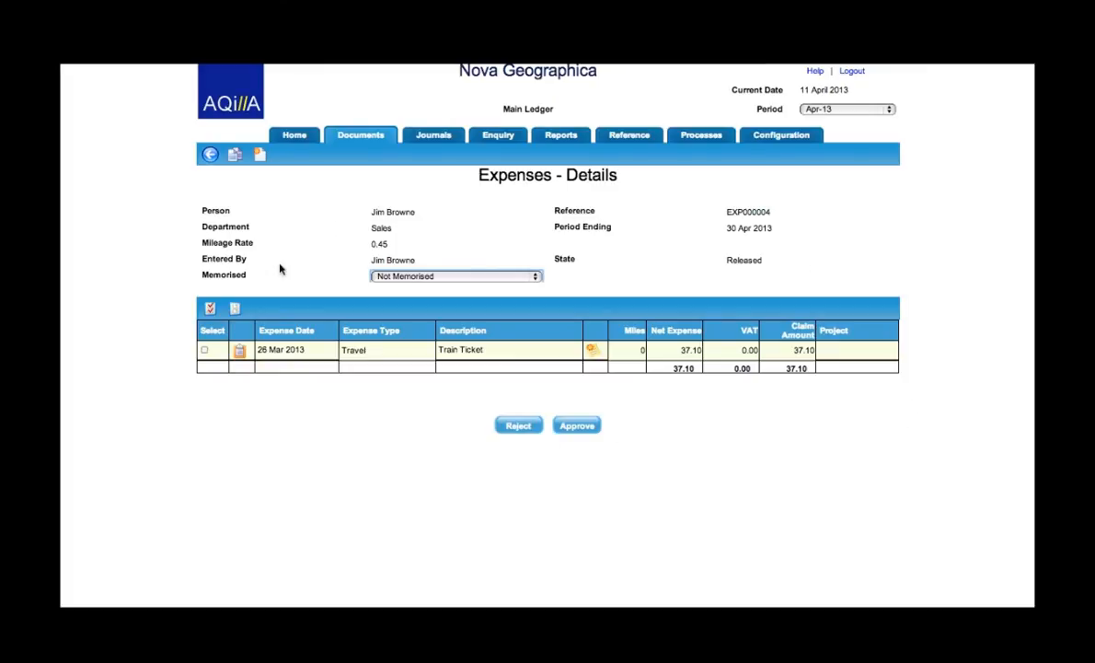
{"action": "mouse_move", "coordinate": [463, 430]}
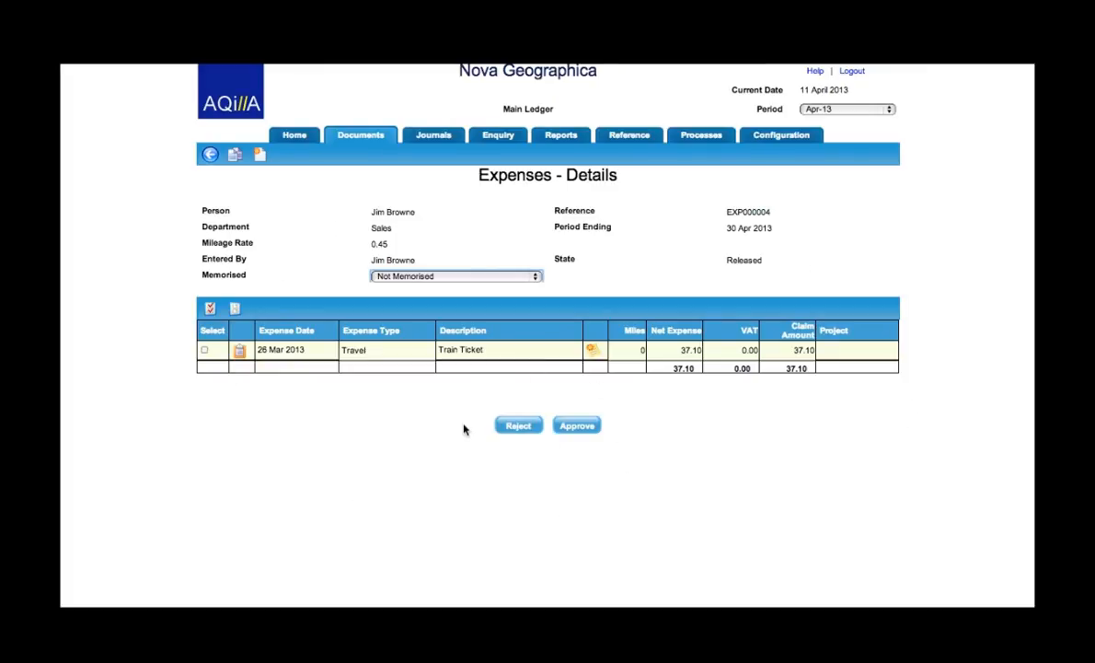